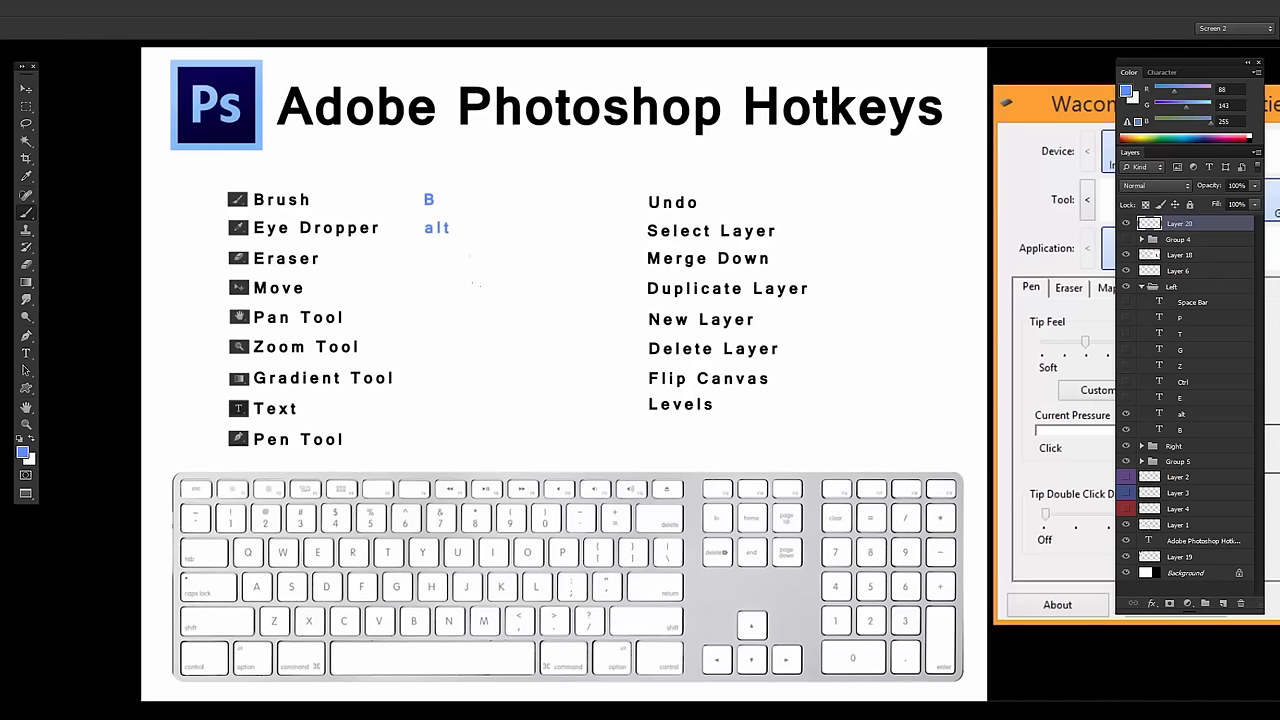
pyautogui.moveTo(438, 304)
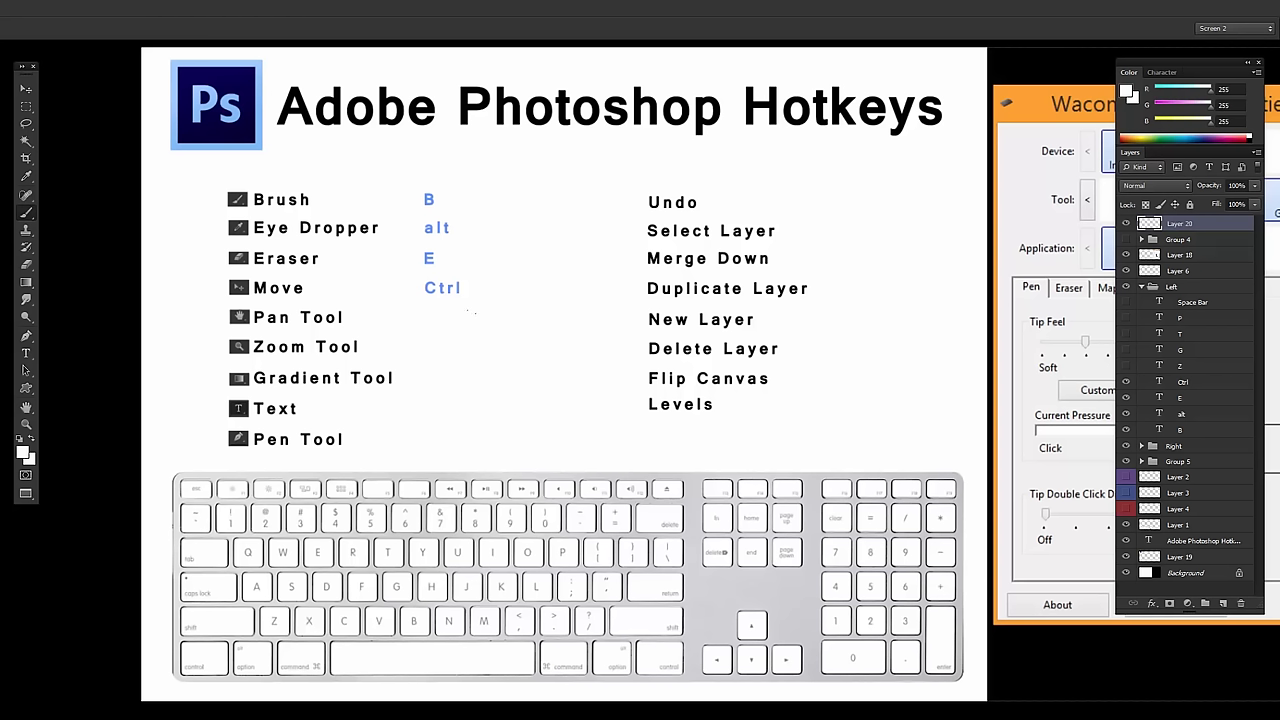
pyautogui.moveTo(524, 284)
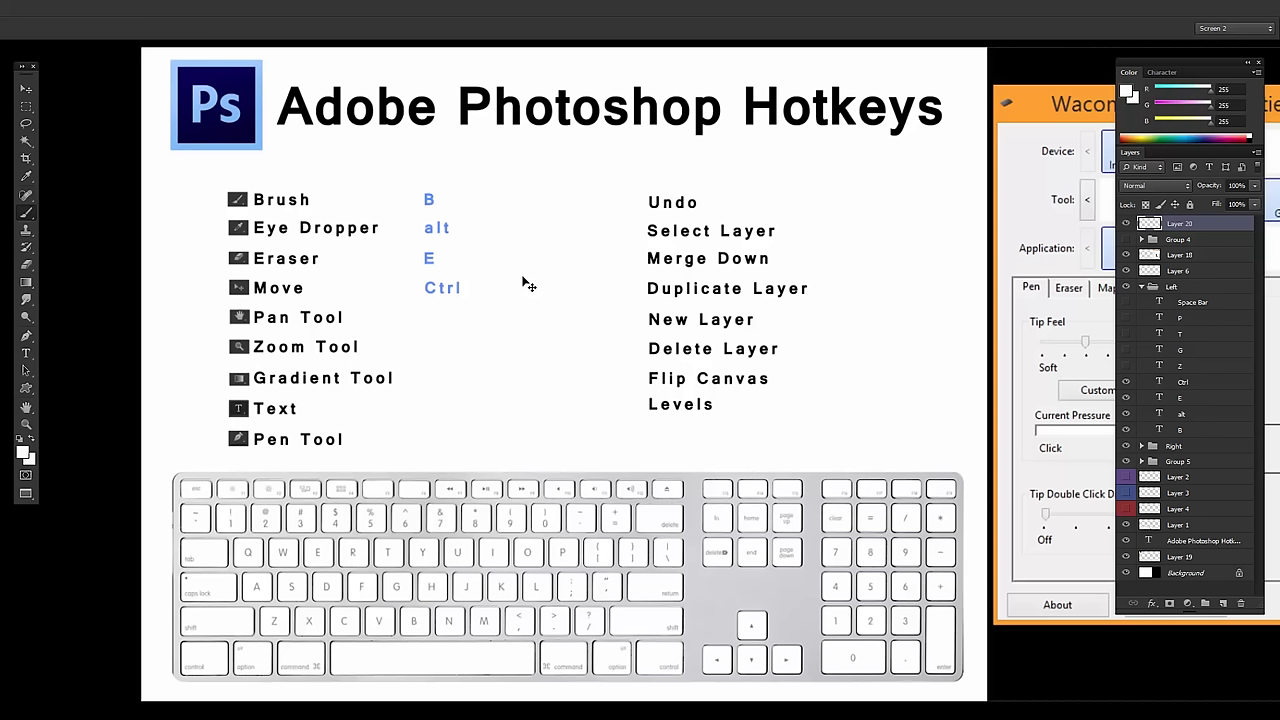
pyautogui.moveTo(524, 292)
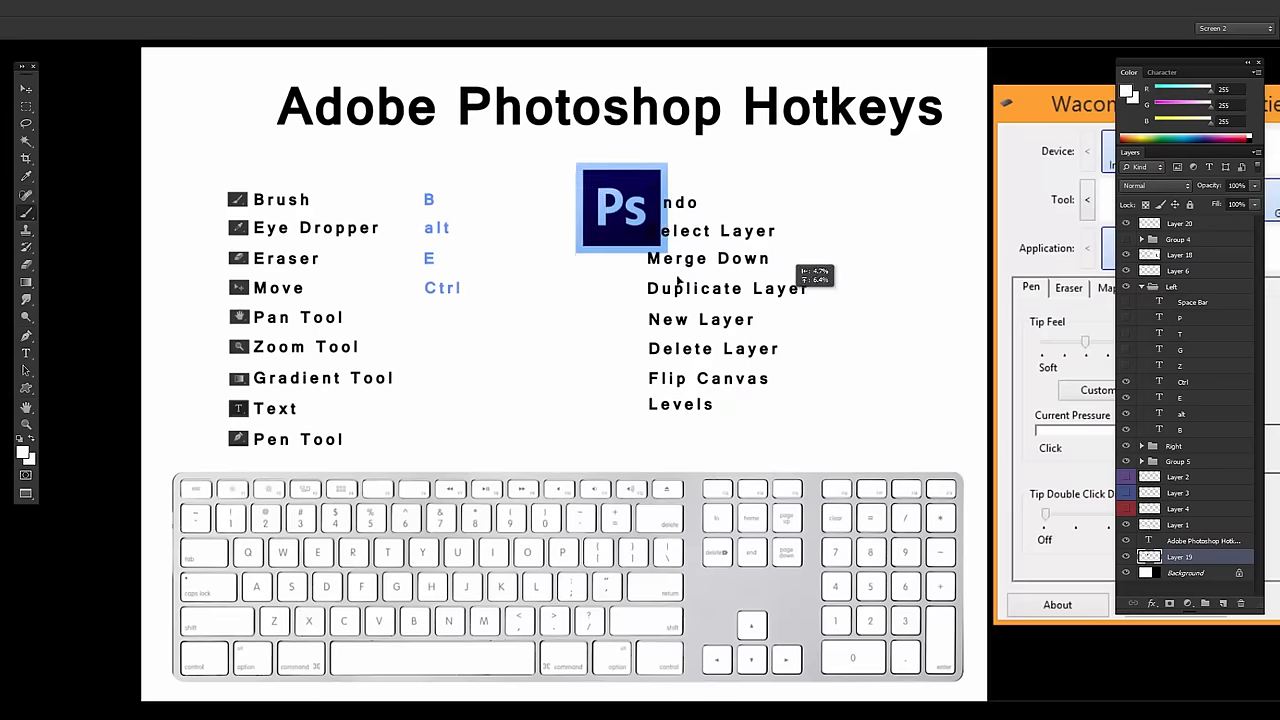
# Move the Ps logo toward the centre of the page.
pyautogui.moveTo(620, 204); pyautogui.dragTo(210, 100)
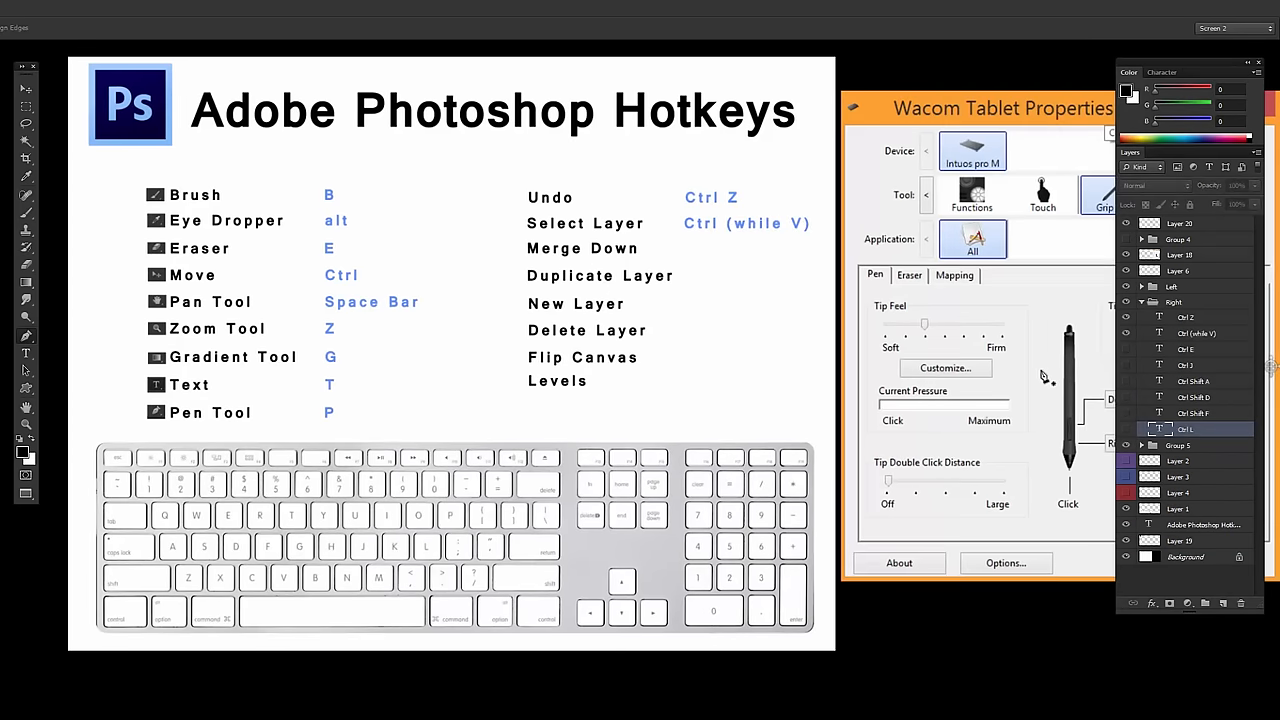
pyautogui.moveTo(500, 420)
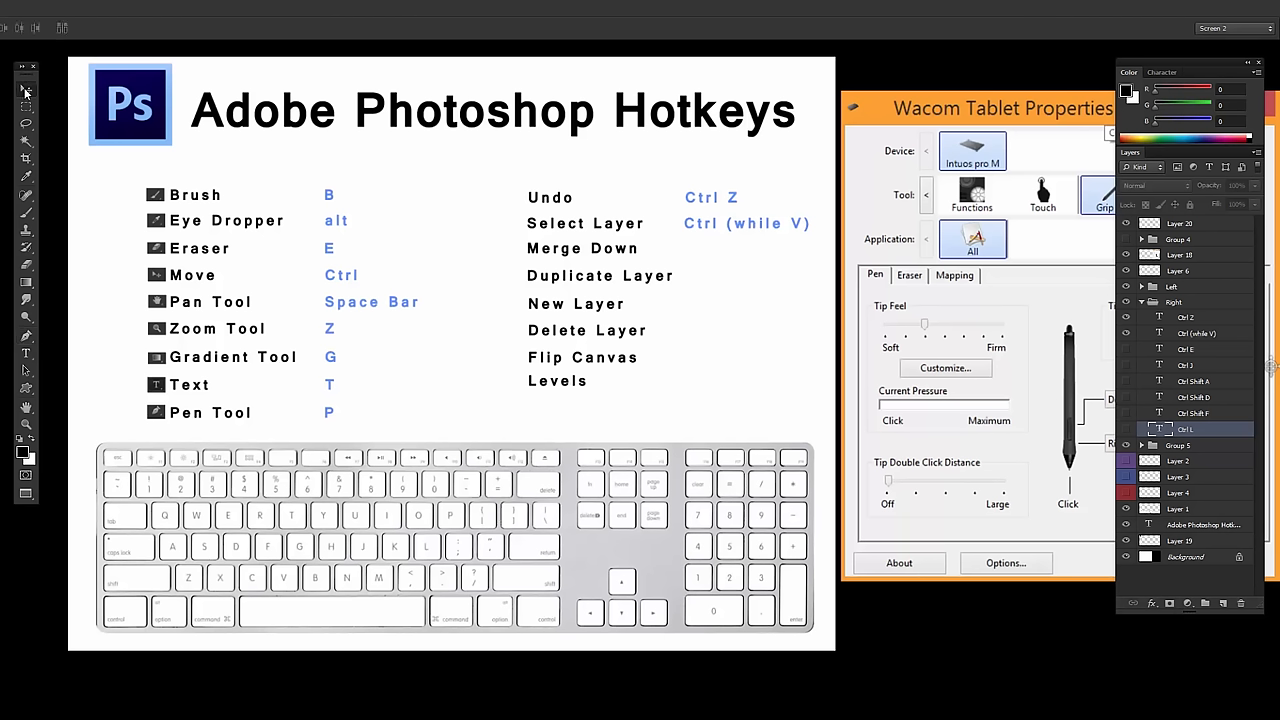
pyautogui.moveTo(408, 252)
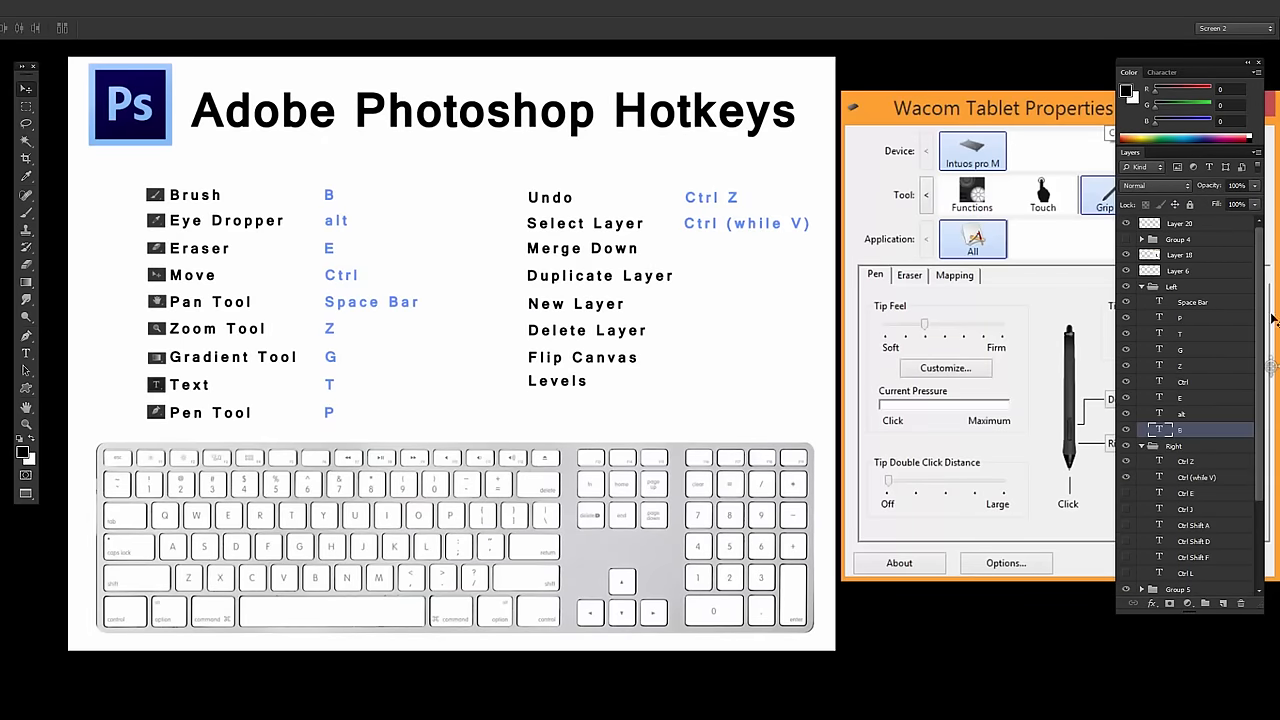
# Select a group in the Layers panel after filling in Ctrl E and Ctrl J.
pyautogui.scroll(-3)
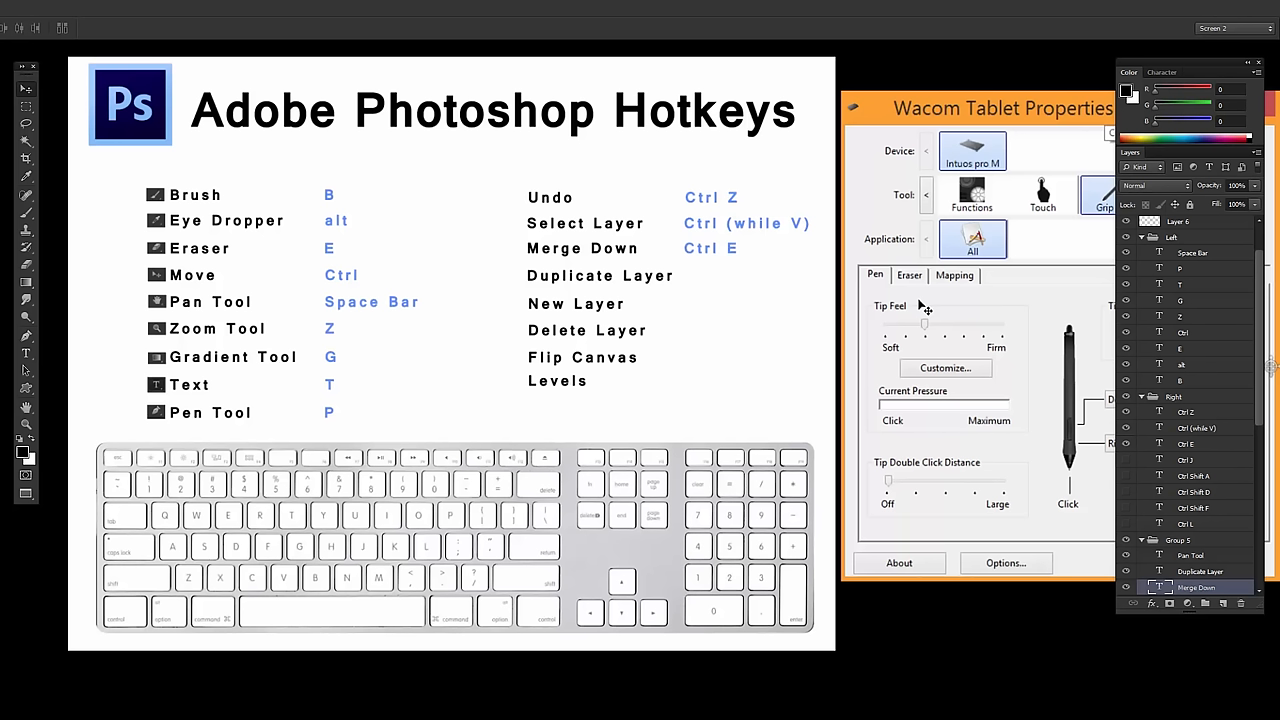
pyautogui.moveTo(602, 328)
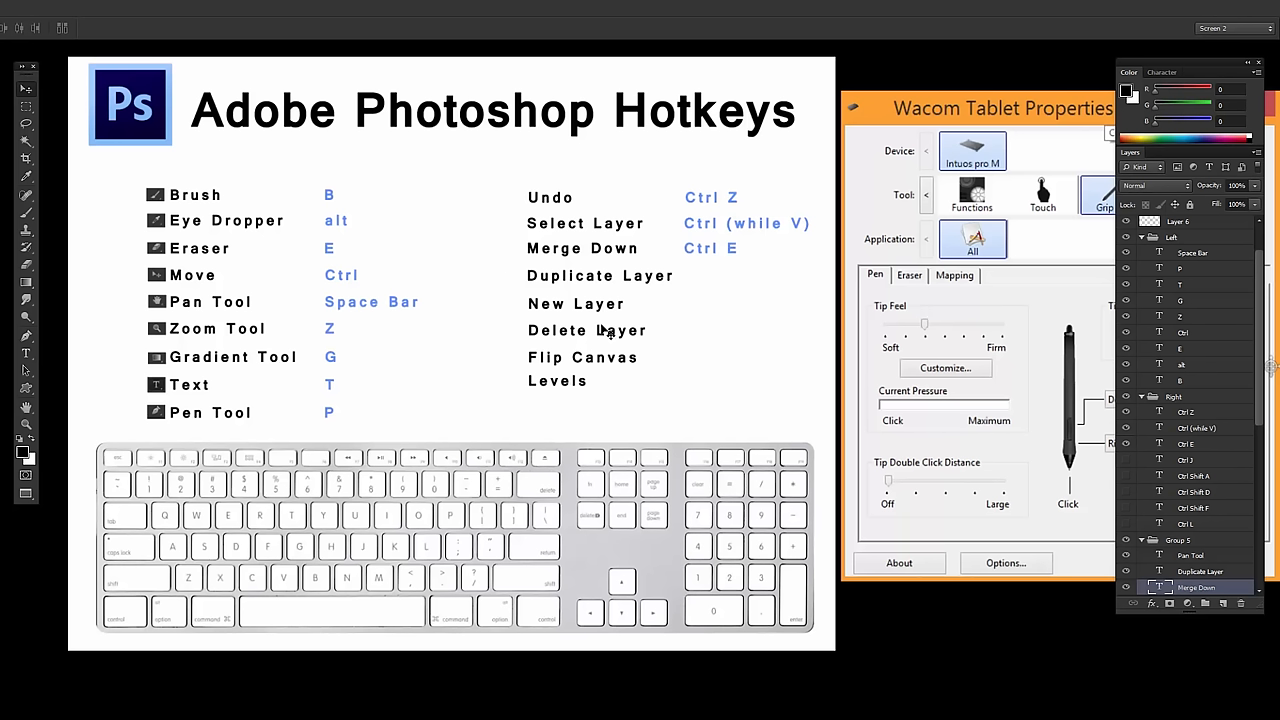
pyautogui.moveTo(1132, 468)
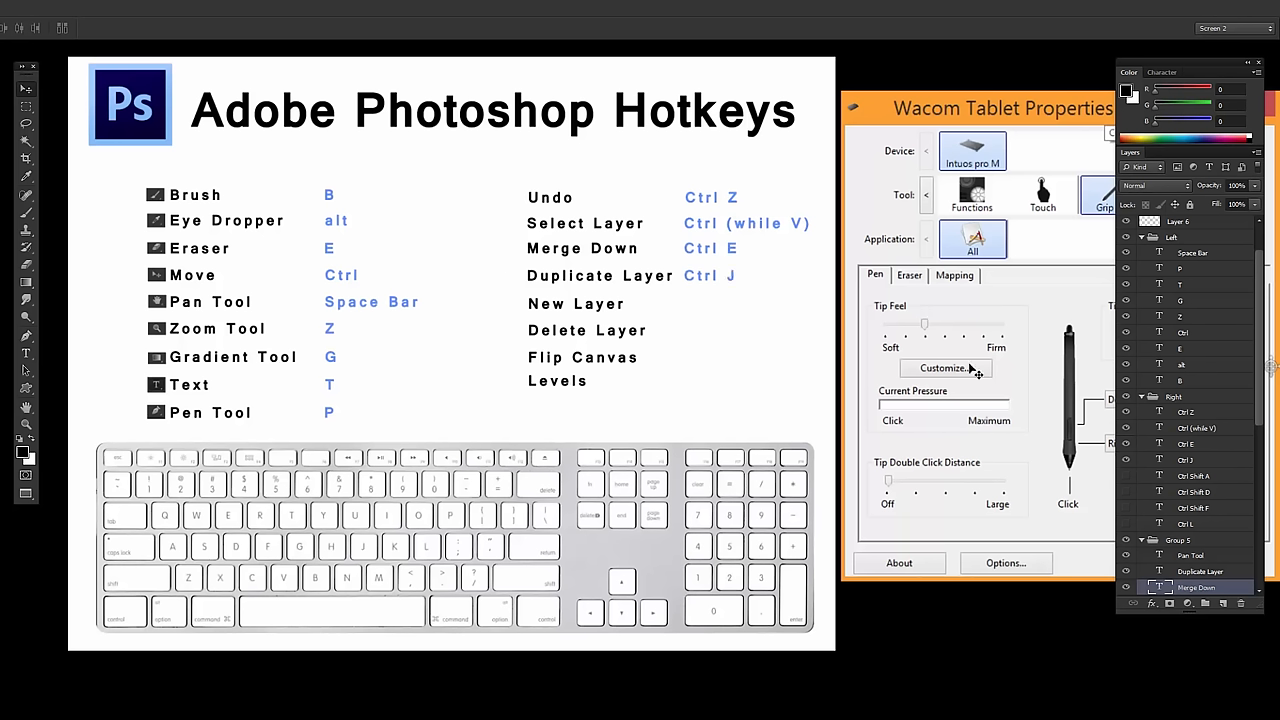
pyautogui.moveTo(1204, 404)
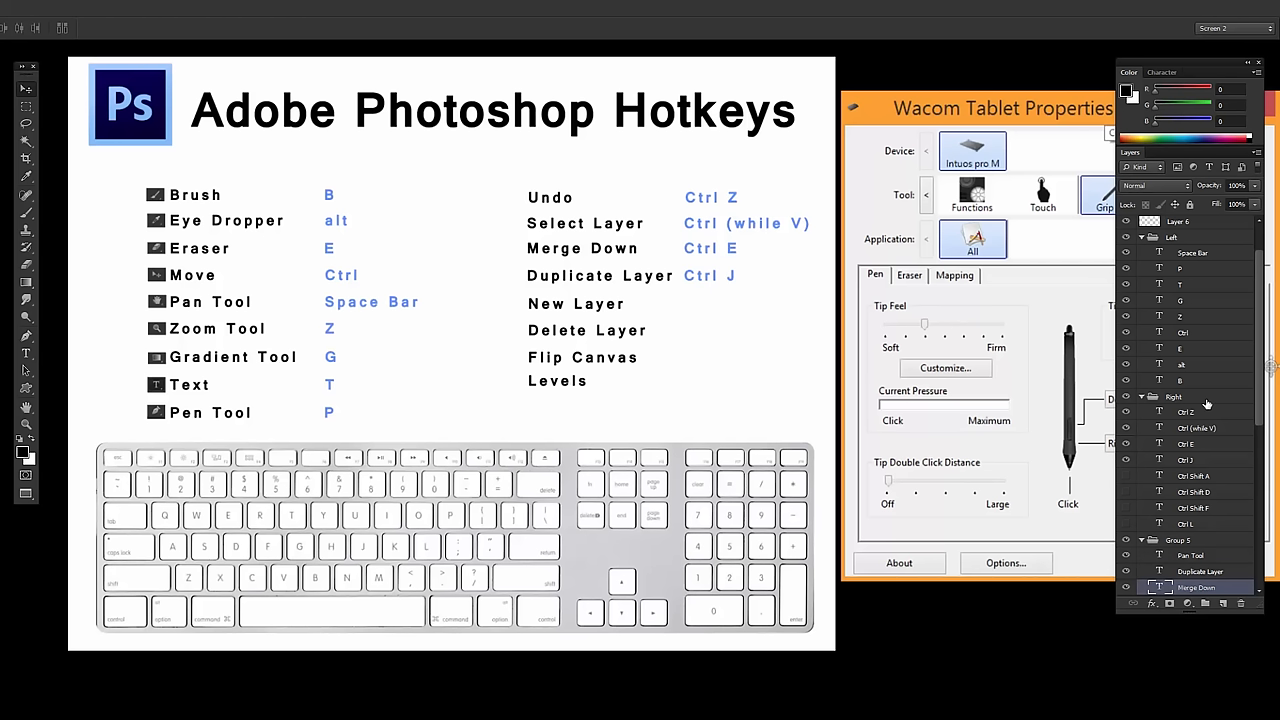
pyautogui.click(1184, 396)
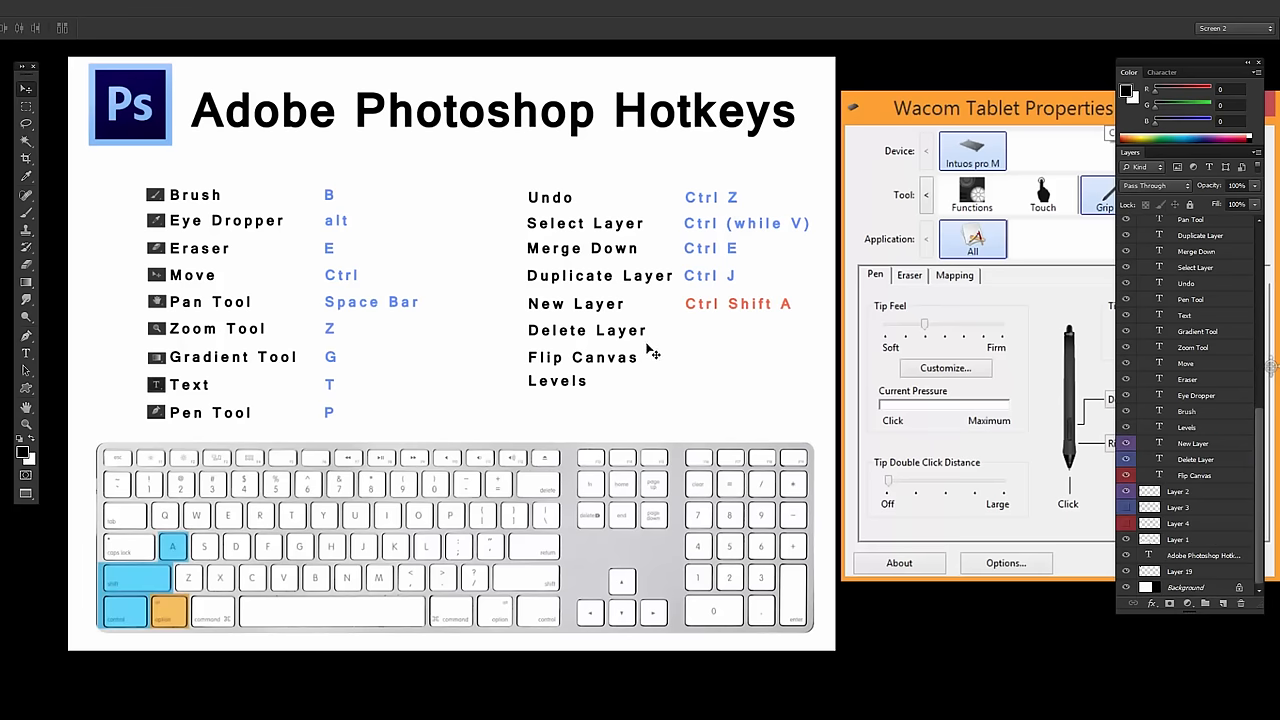
pyautogui.moveTo(690, 344)
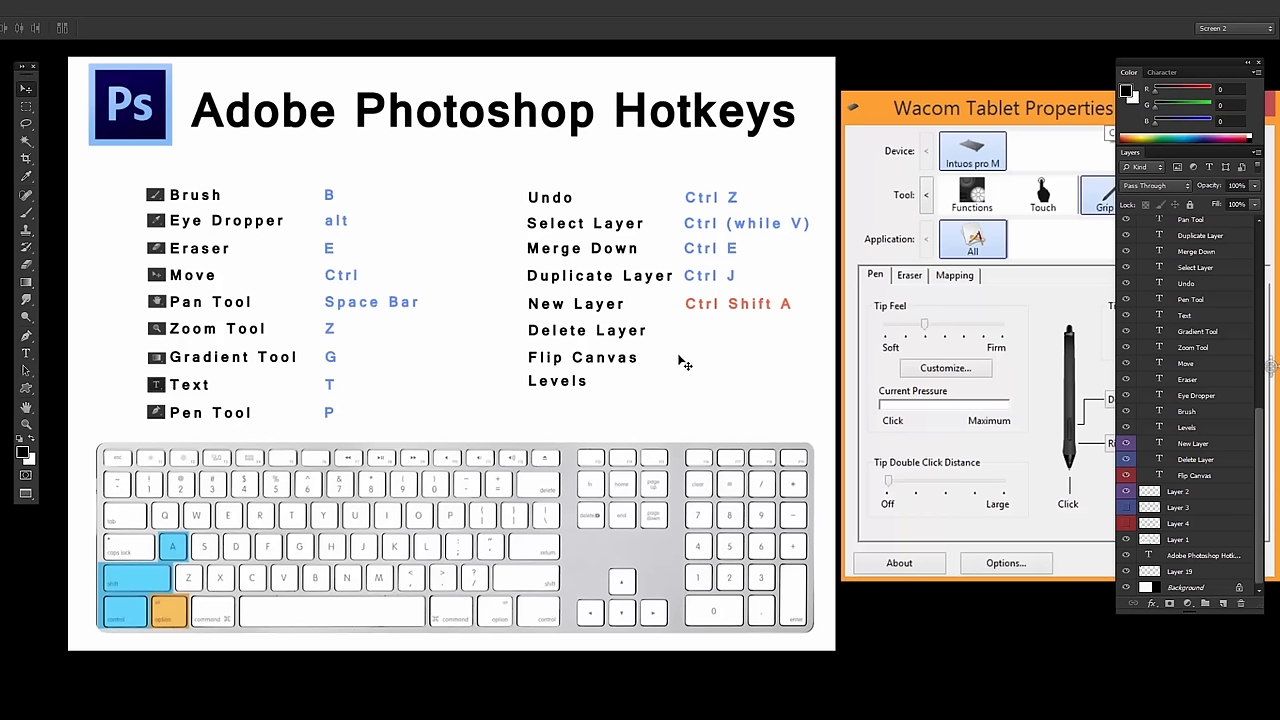
pyautogui.moveTo(682, 368)
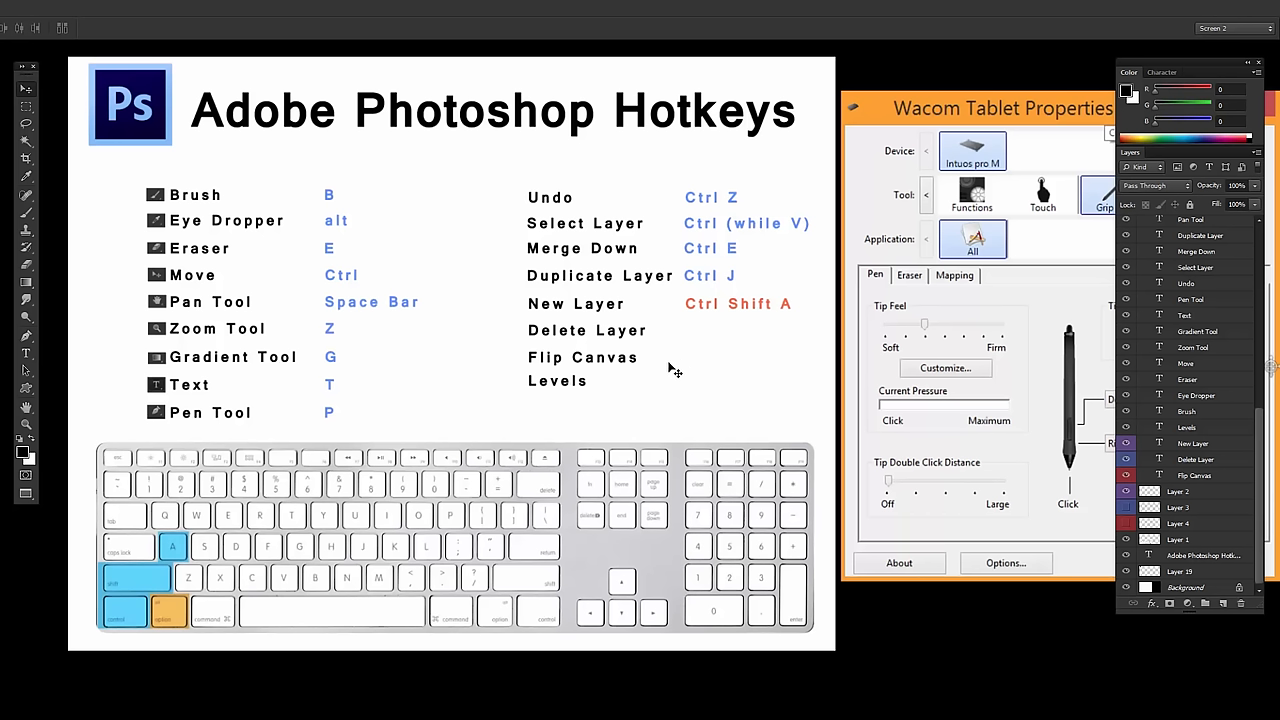
pyautogui.moveTo(700, 368)
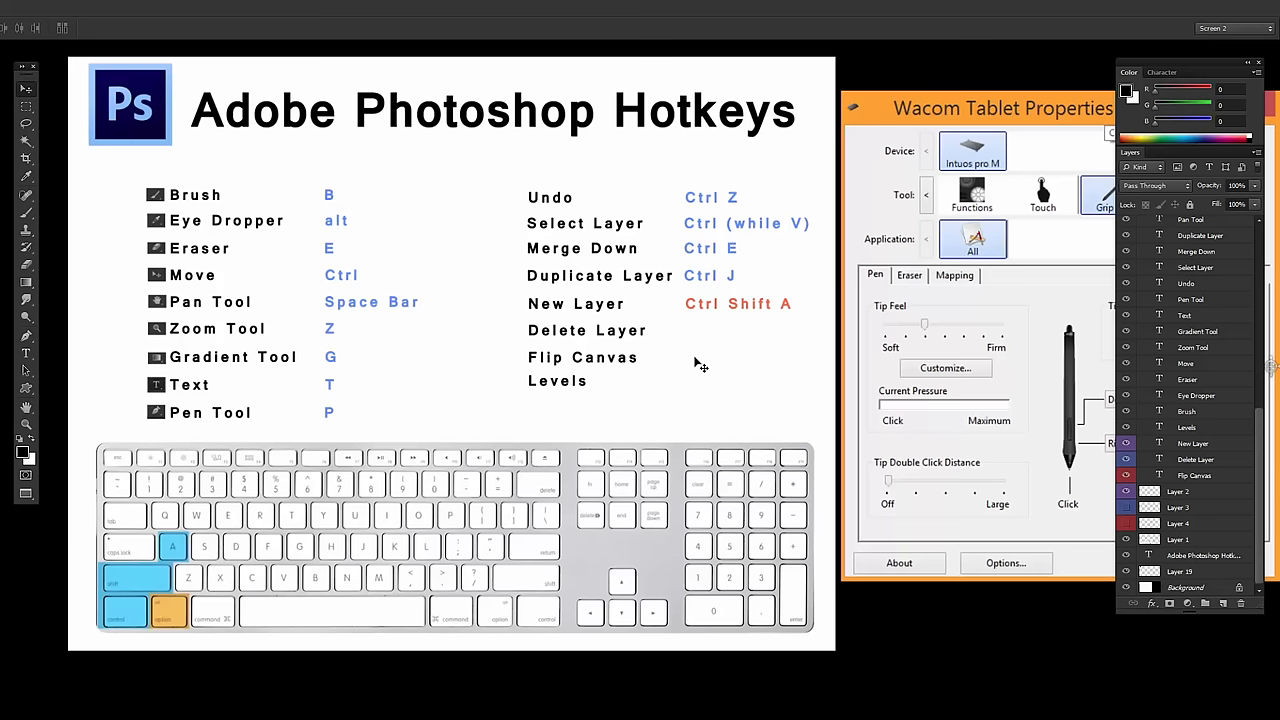
pyautogui.moveTo(188, 630)
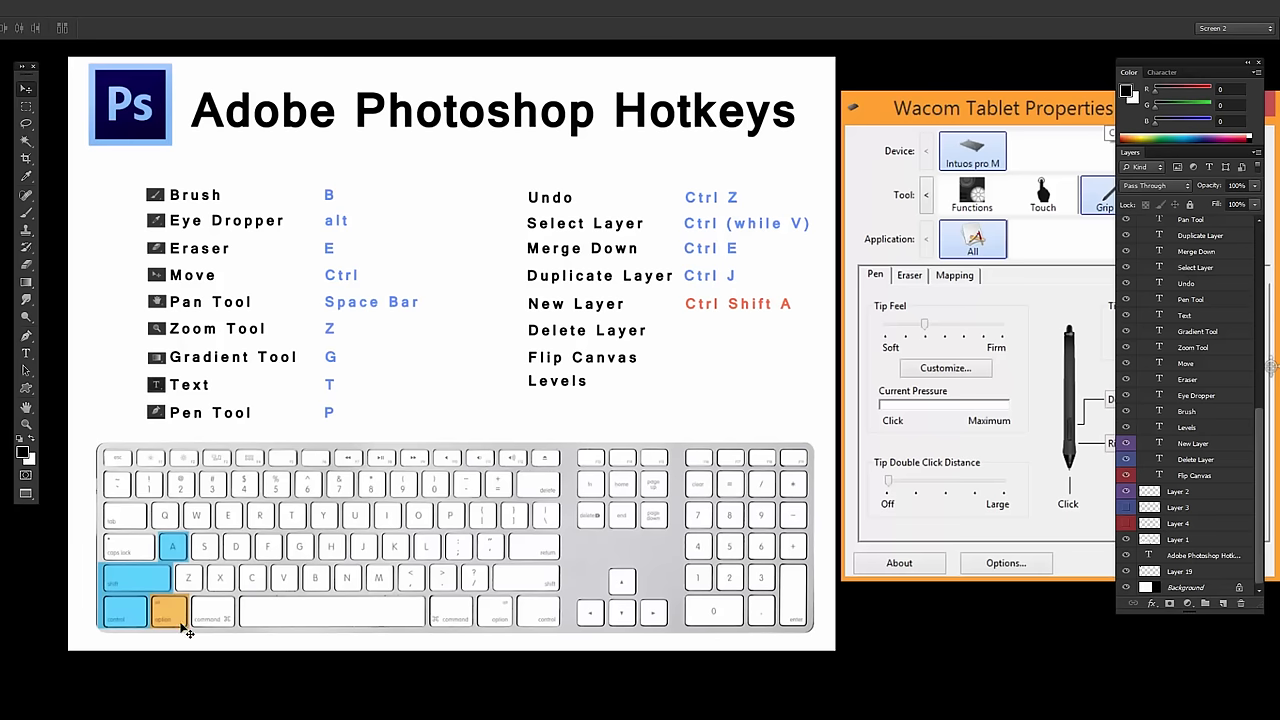
# Select the layer entry in the Layers panel beside the New Layer shortcut work.
pyautogui.click(1184, 492)
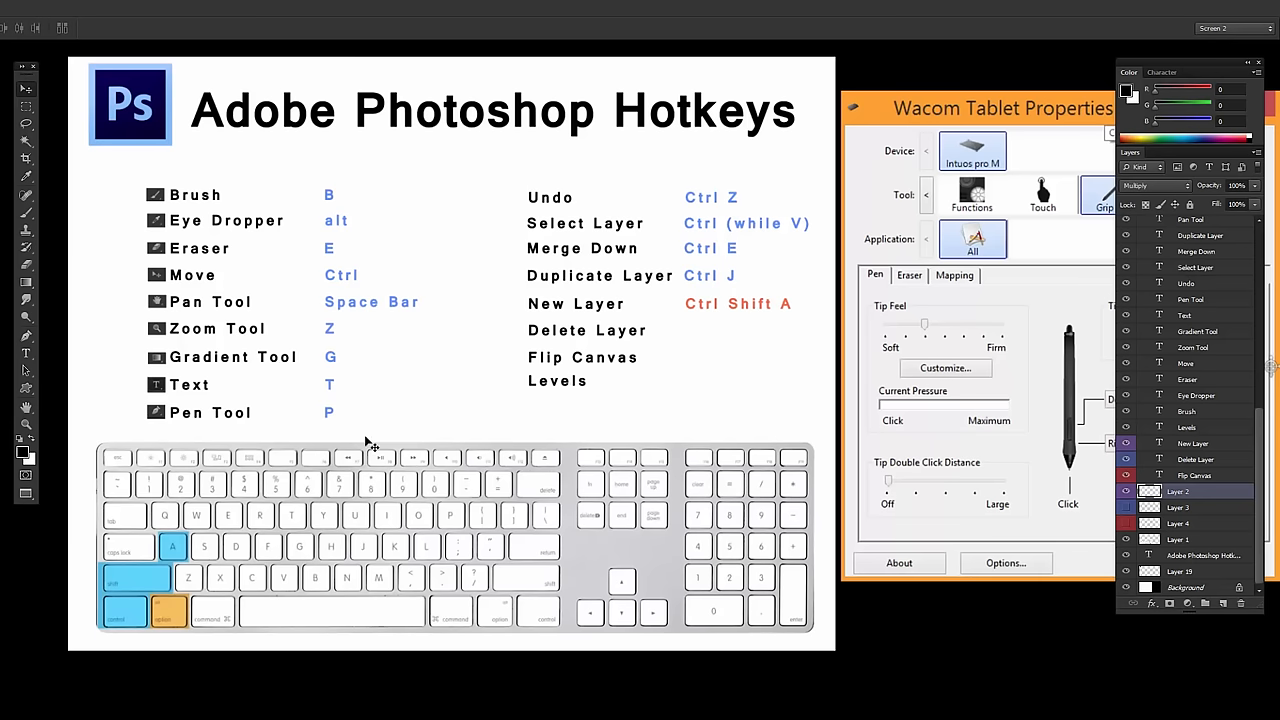
pyautogui.moveTo(610, 410)
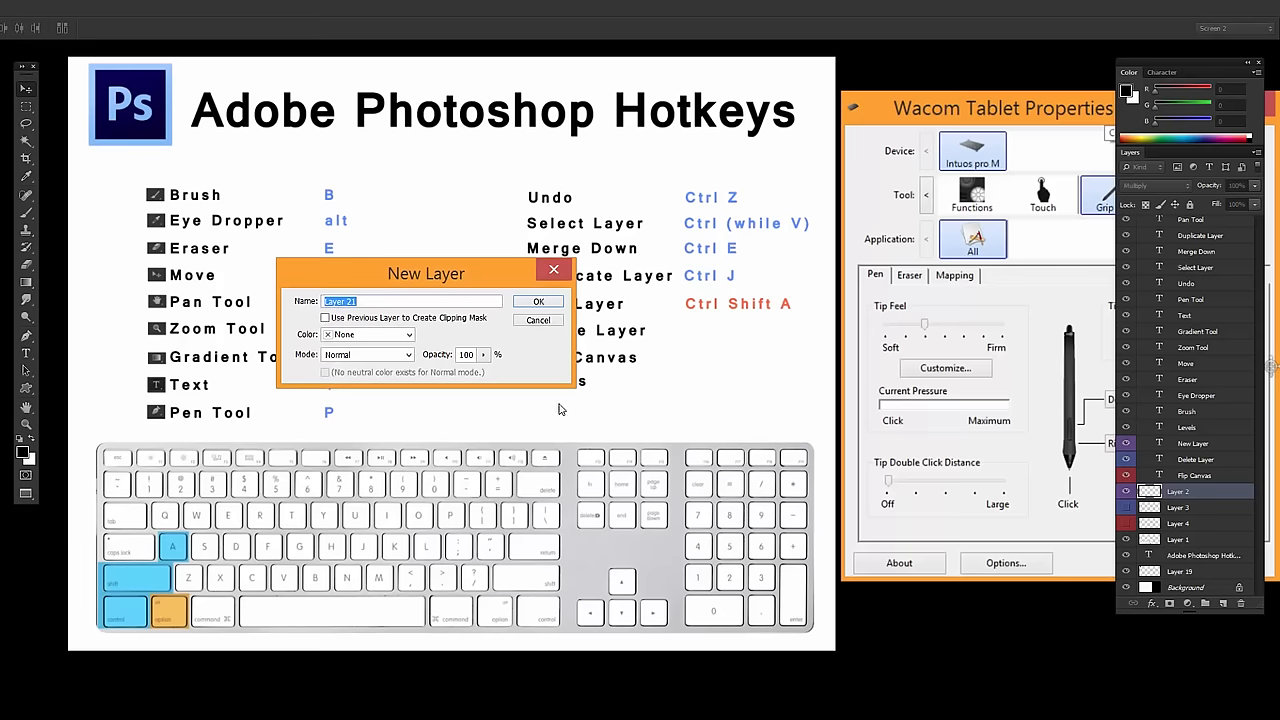
# Move the New Layer dialog aside and cancel it without creating a layer.
pyautogui.moveTo(426, 272); pyautogui.dragTo(464, 292)
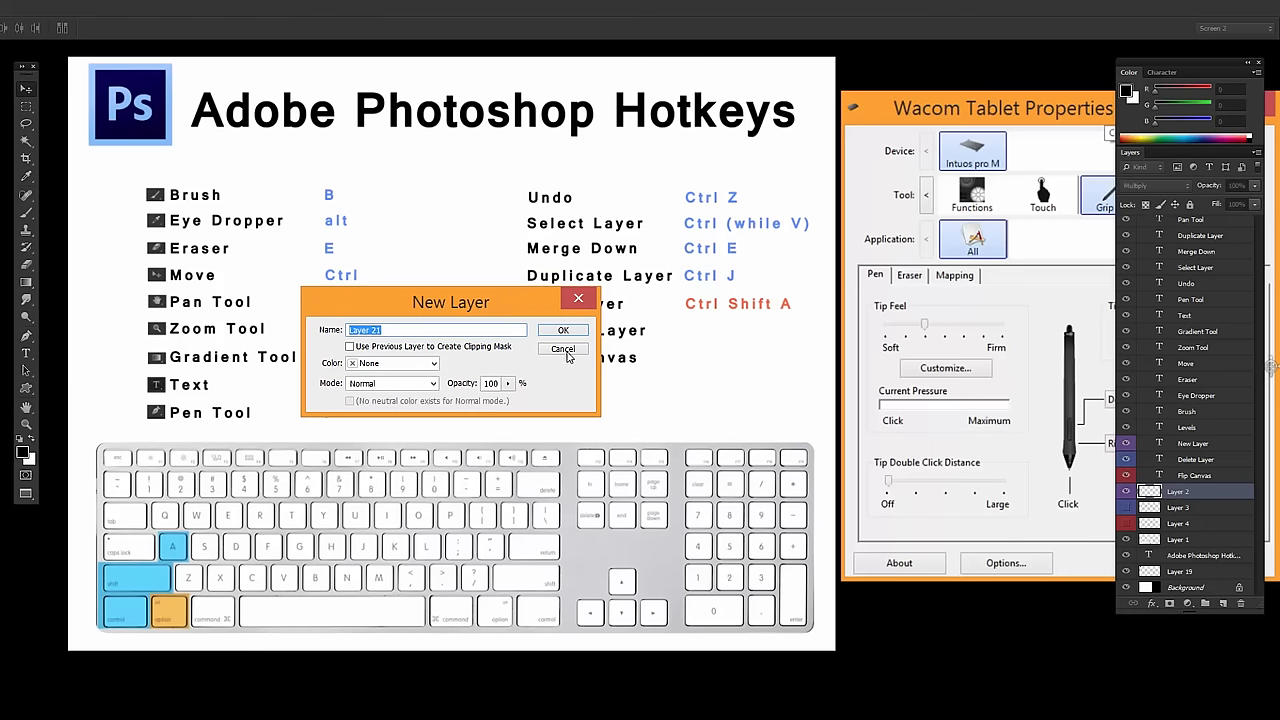
pyautogui.moveTo(584, 364)
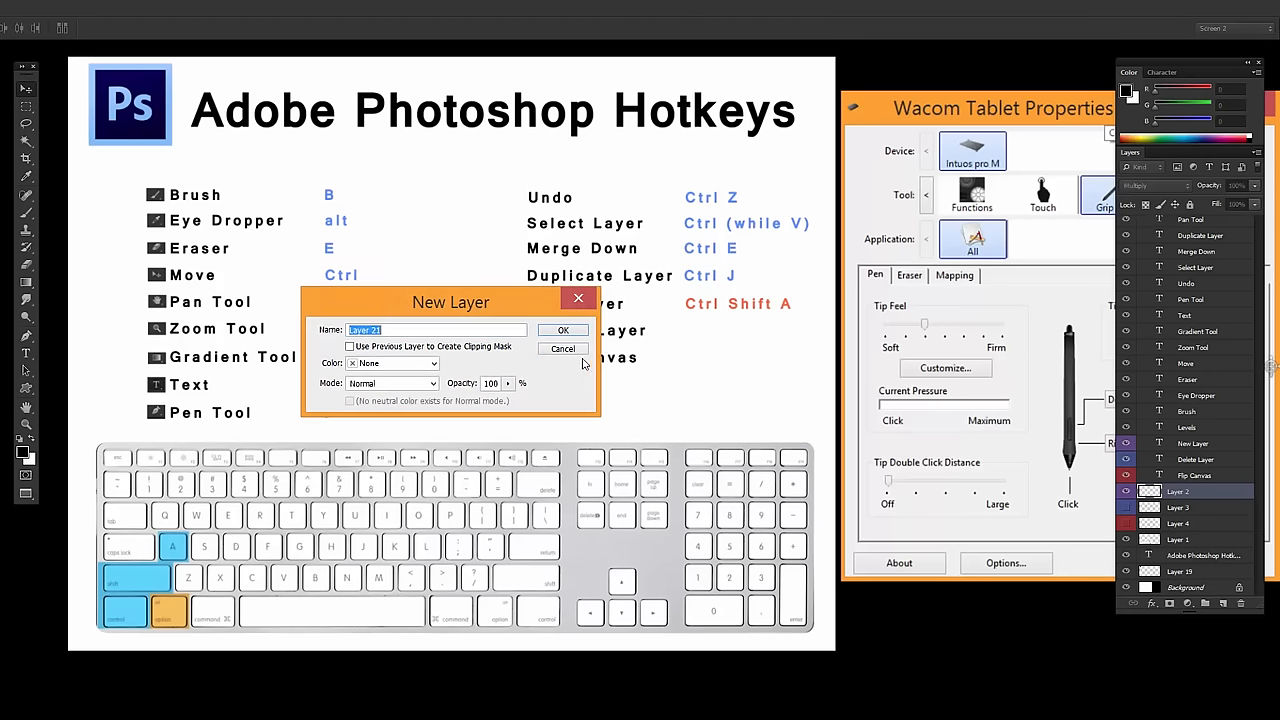
pyautogui.click(562, 330)
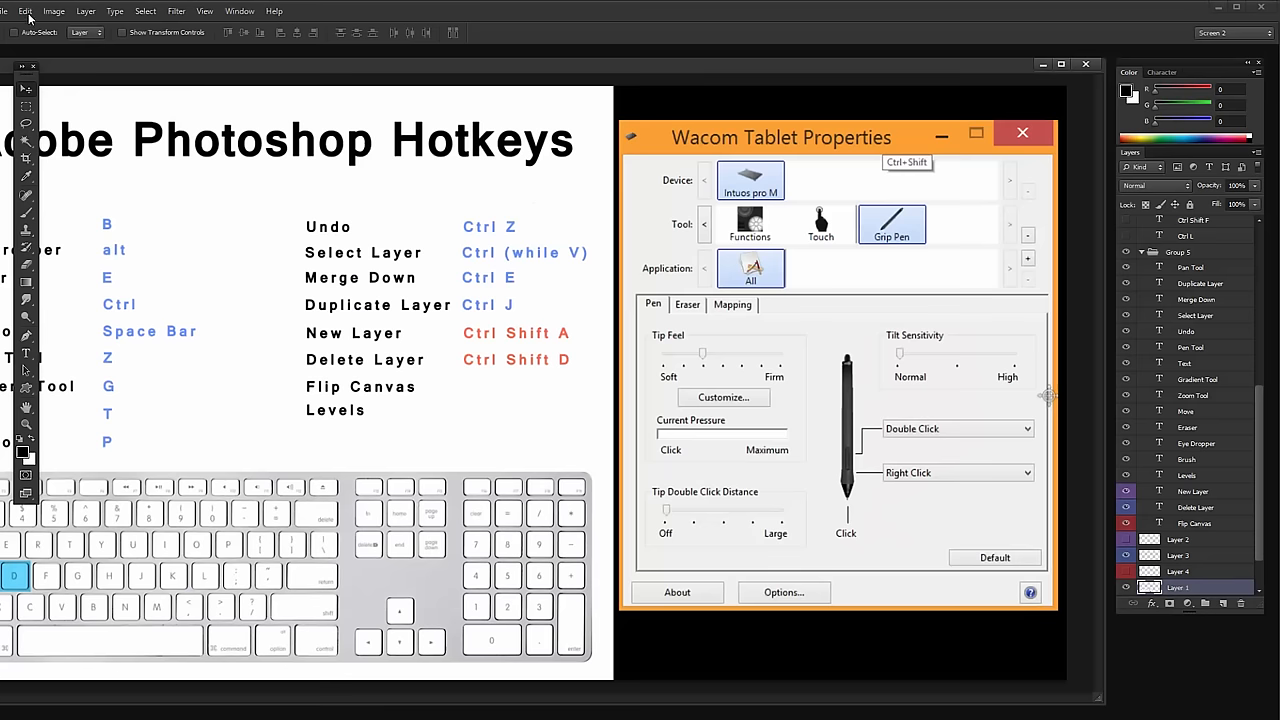
# Show Edit > Keyboard Shortcuts with the Layer category's commands expanded.
pyautogui.click(24, 12)
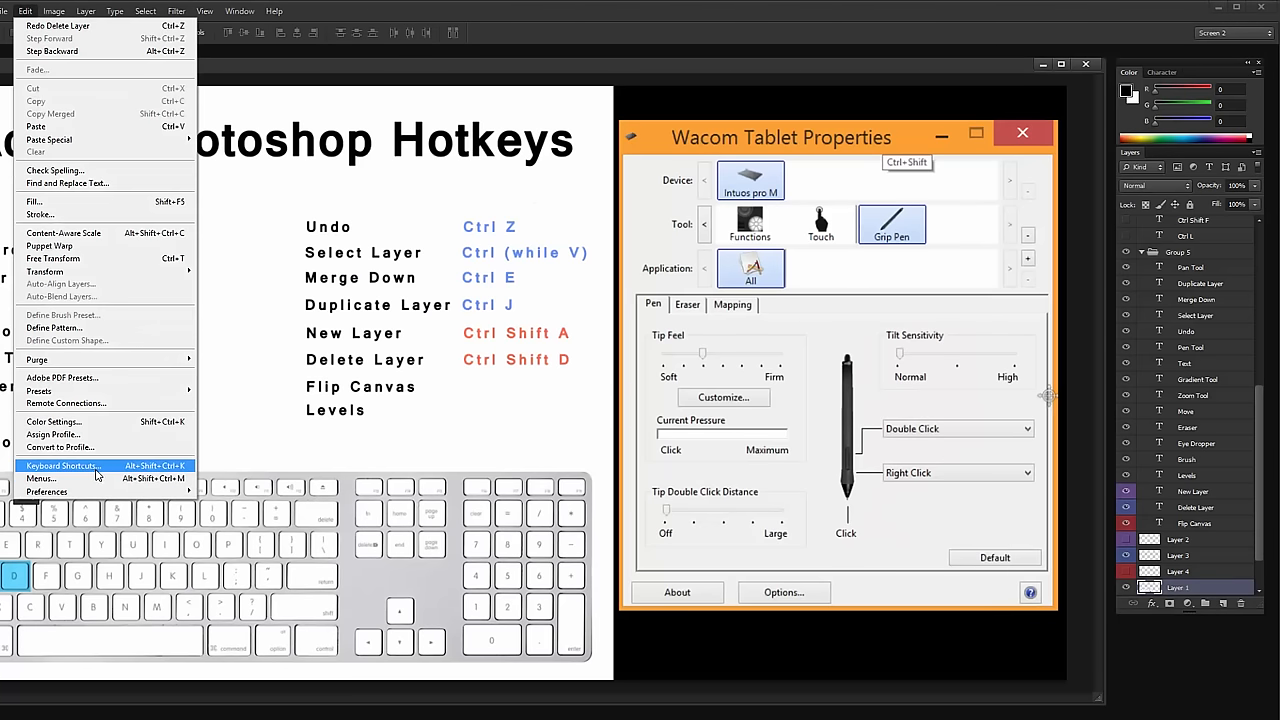
pyautogui.click(64, 464)
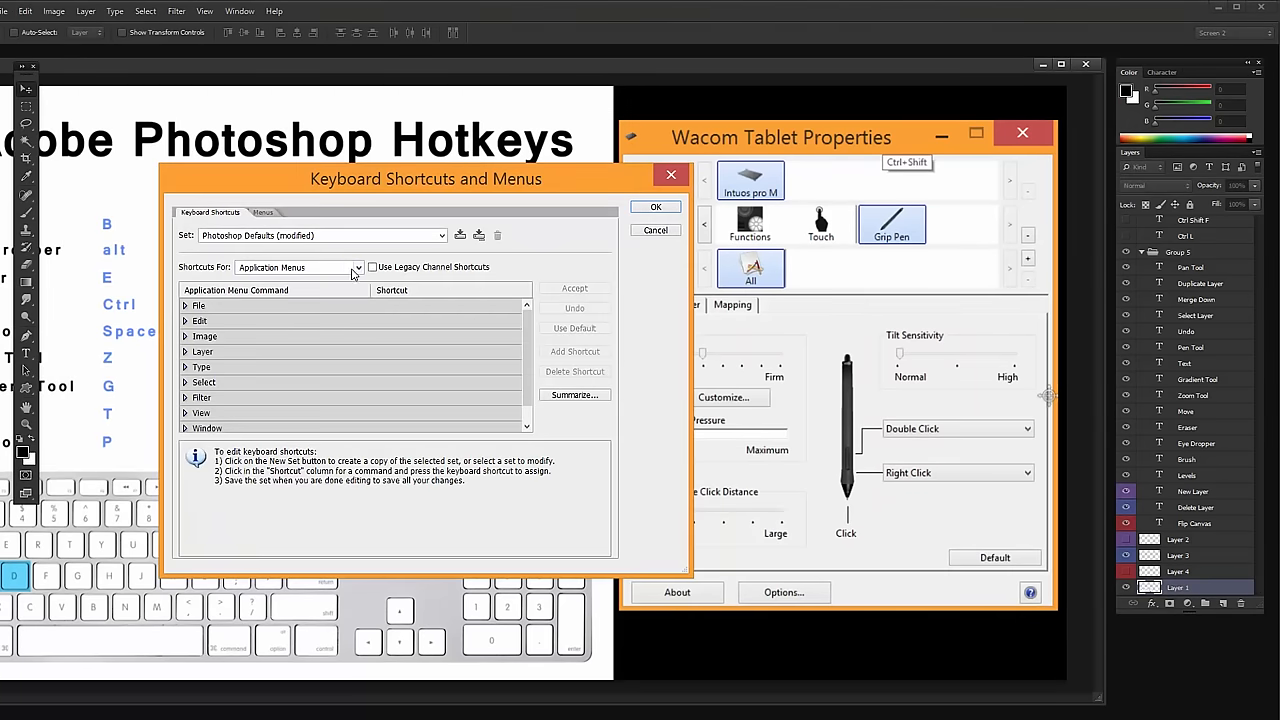
pyautogui.scroll(-3)
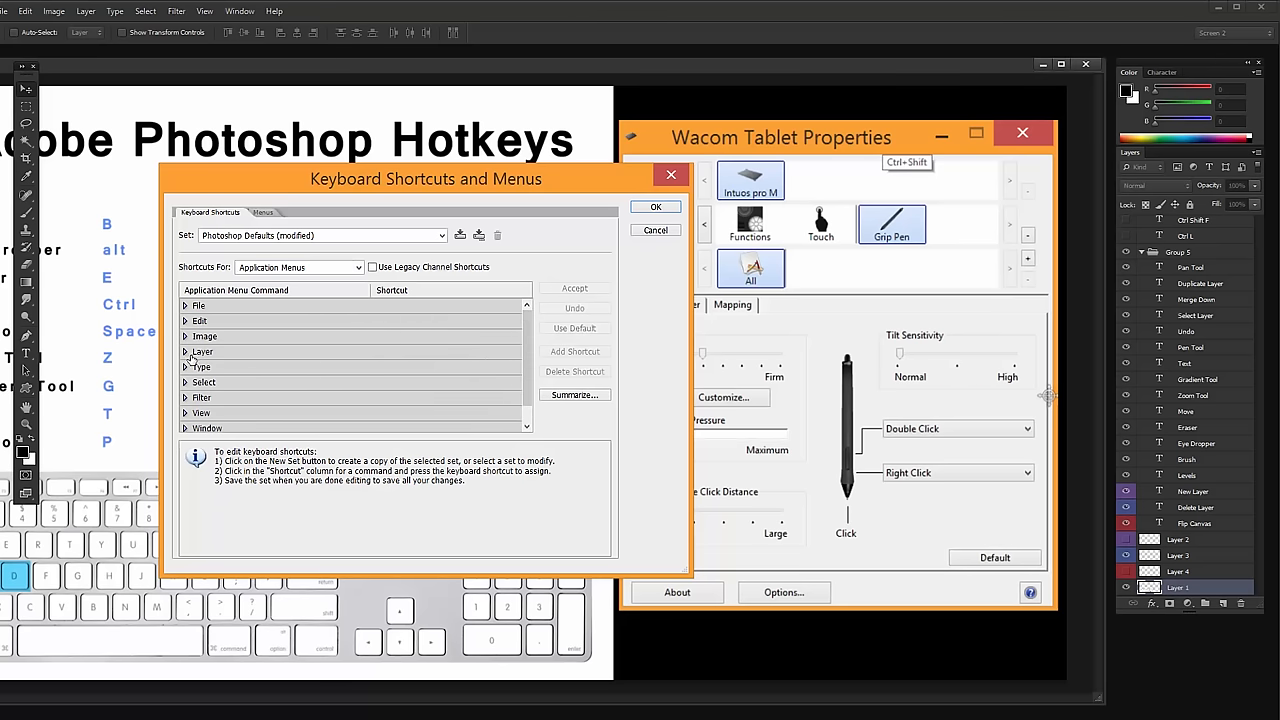
pyautogui.click(202, 352)
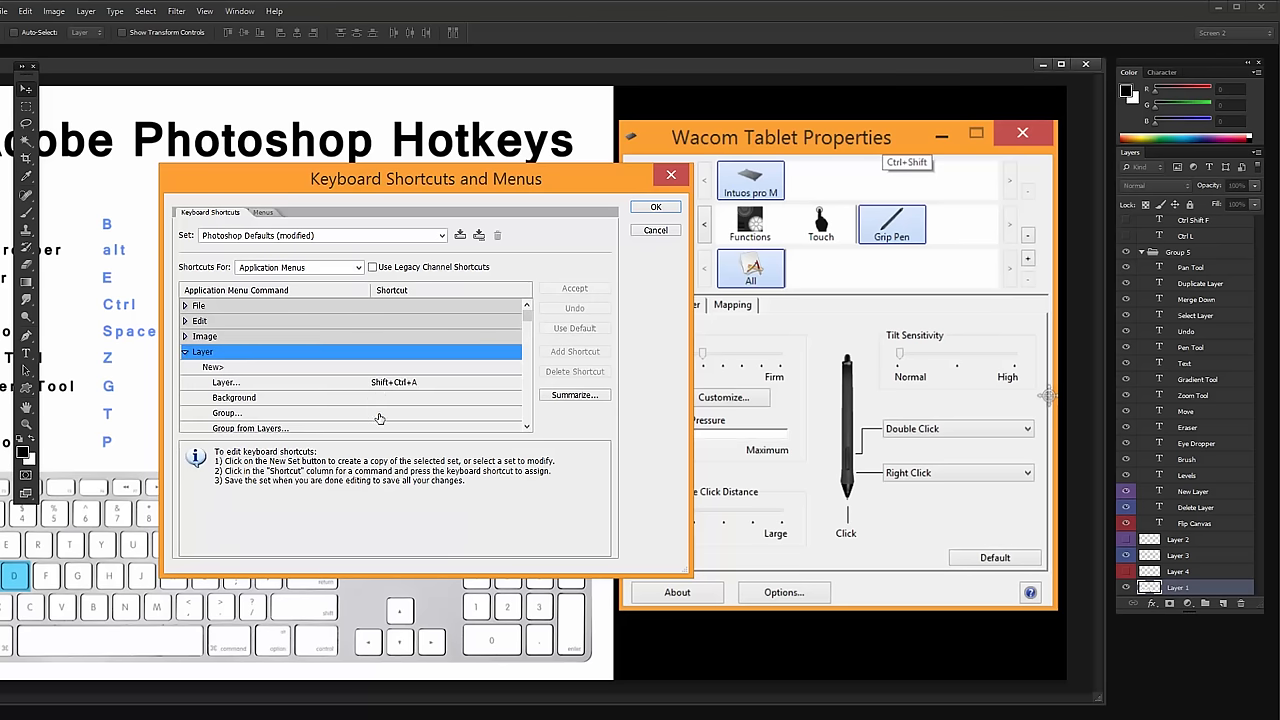
pyautogui.moveTo(272, 374)
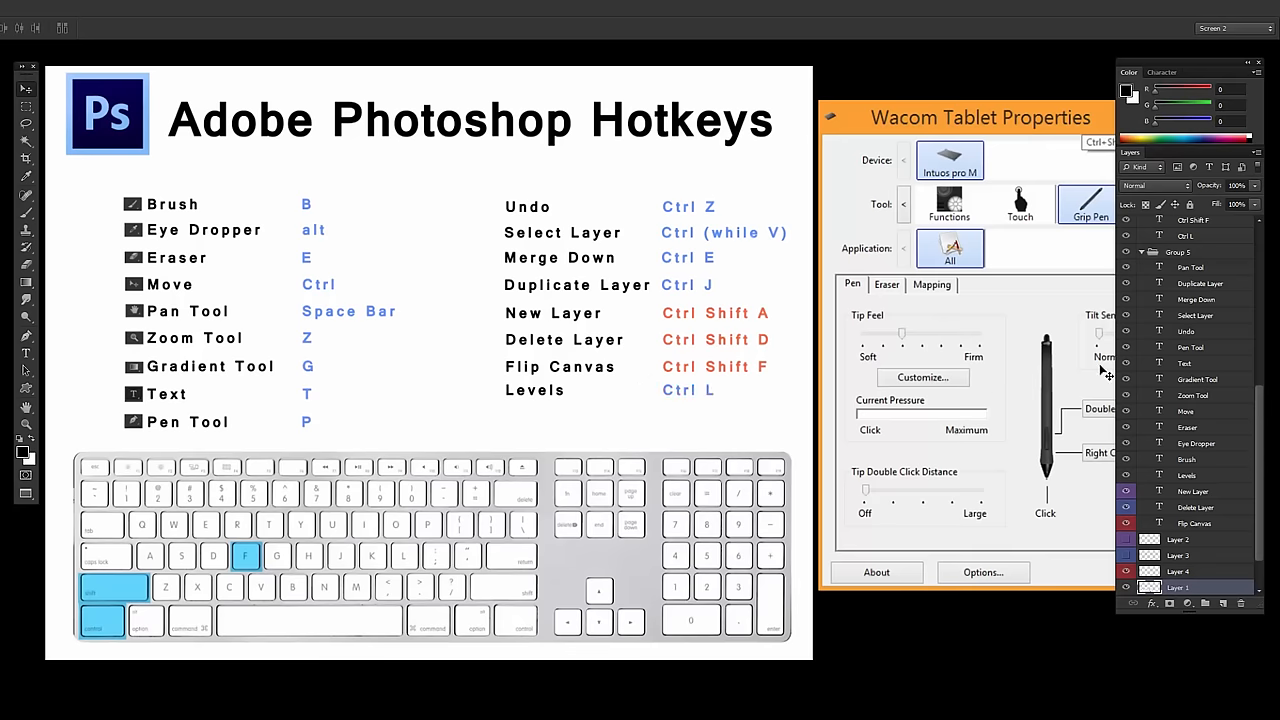
pyautogui.moveTo(524, 468)
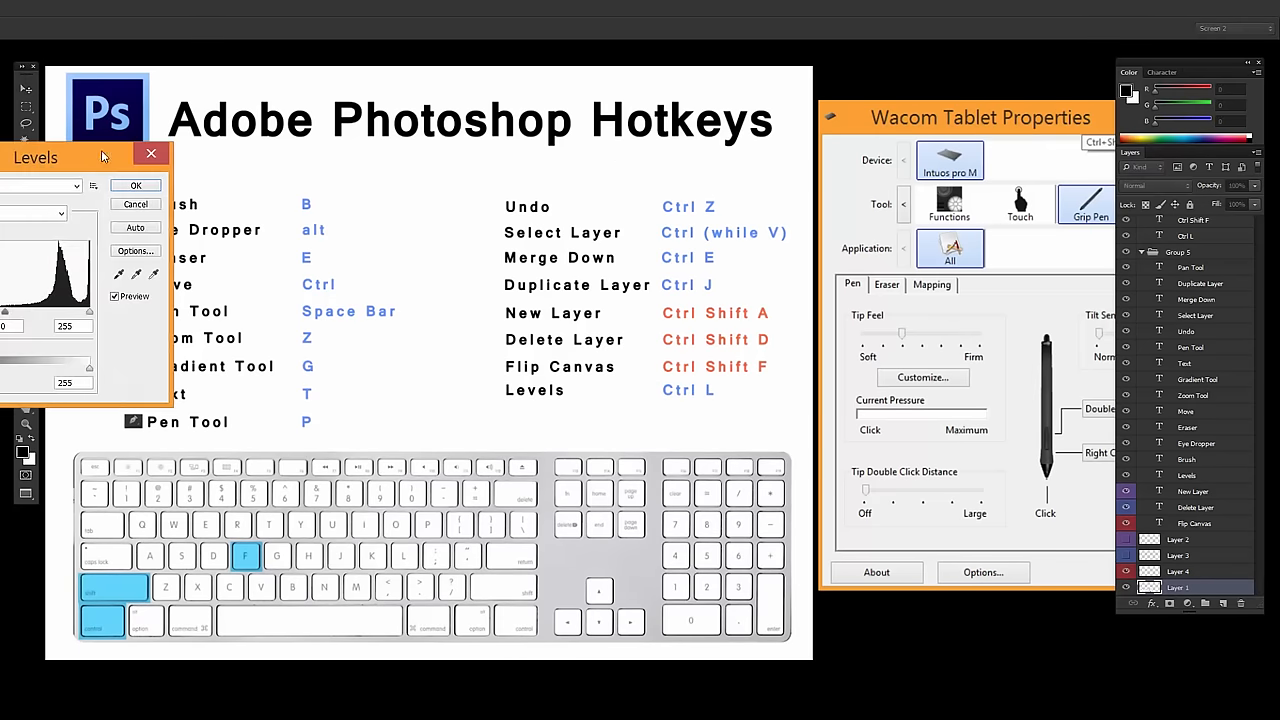
# Reposition the Levels adjustment window beside the hotkey sheet.
pyautogui.moveTo(80, 156); pyautogui.dragTo(548, 152)
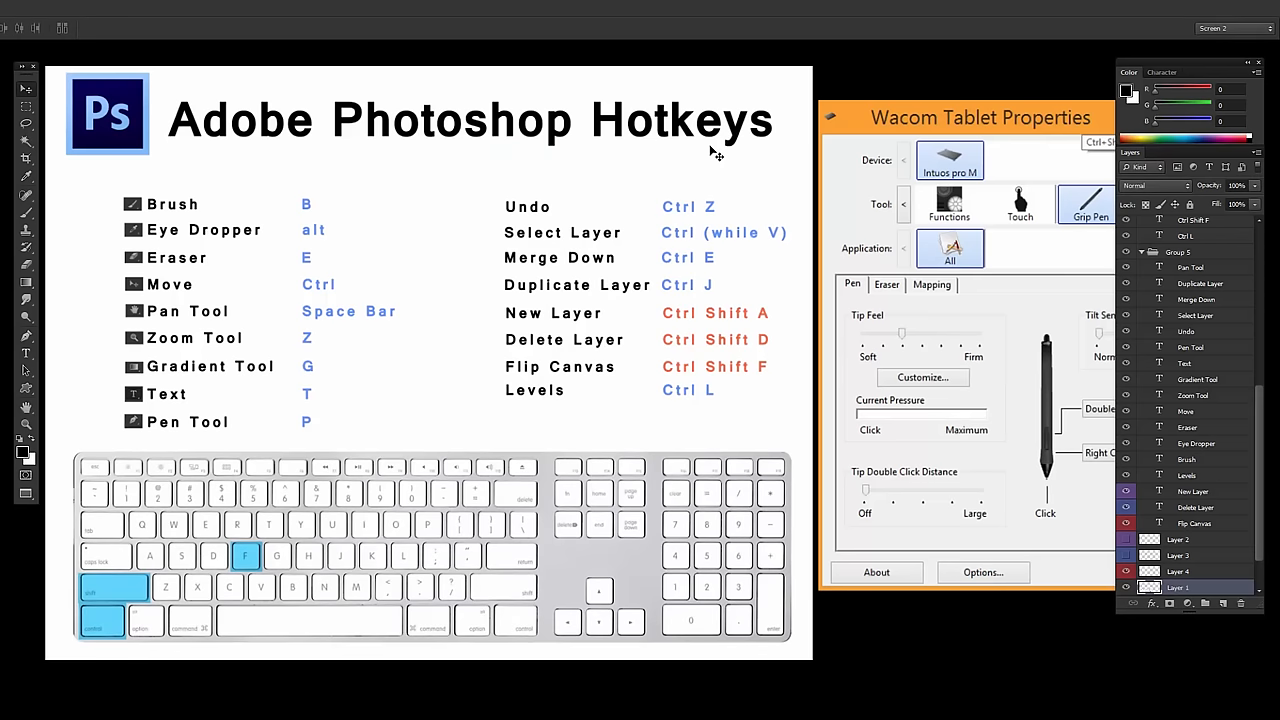
pyautogui.moveTo(848, 176)
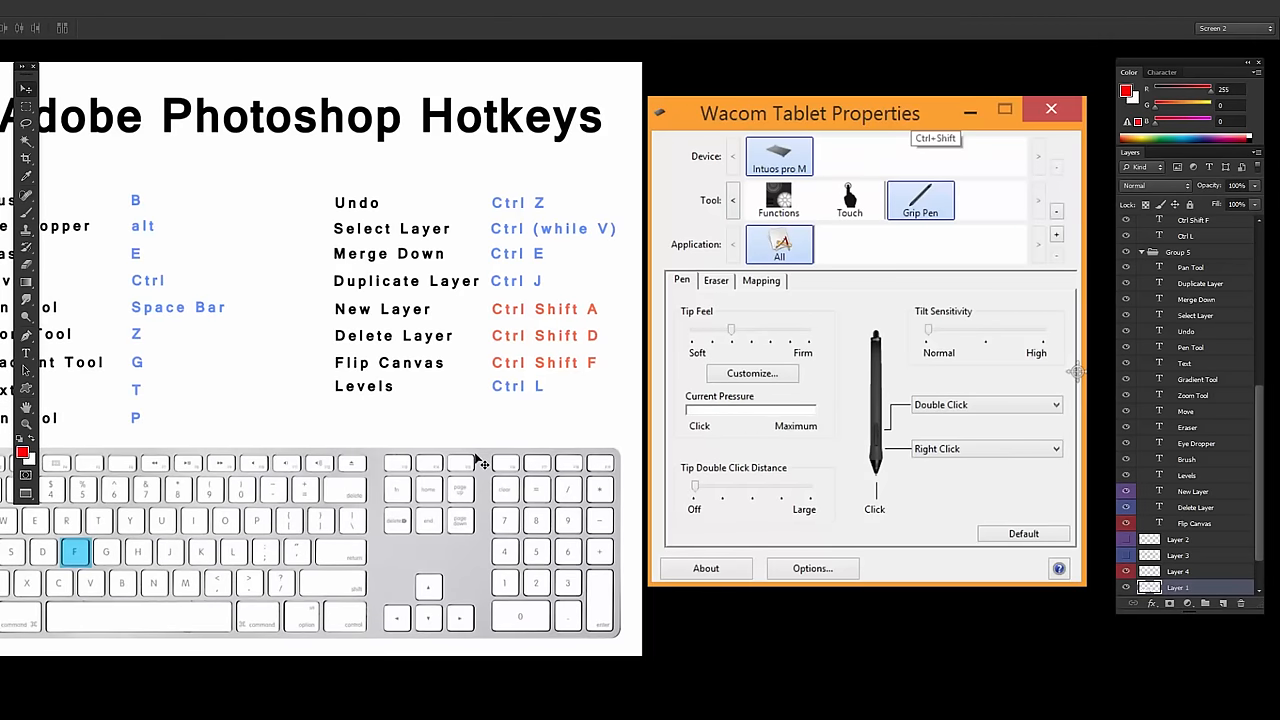
pyautogui.moveTo(796, 330)
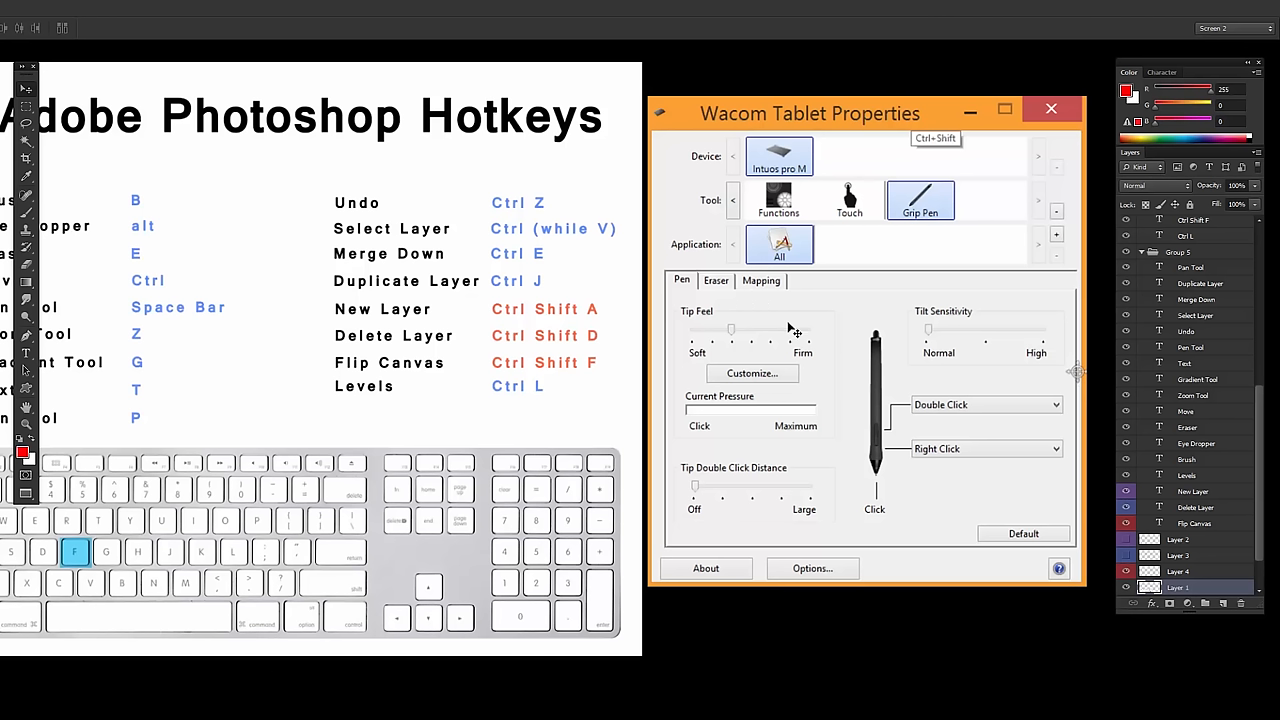
pyautogui.moveTo(694, 412)
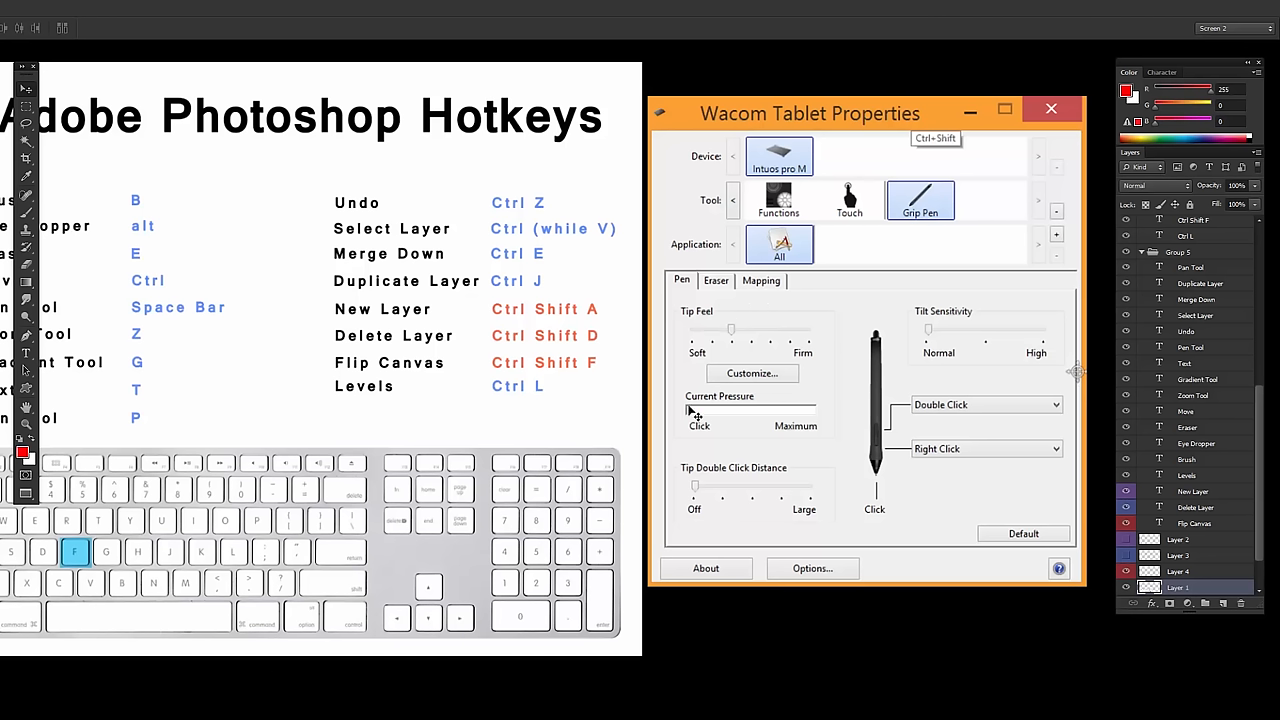